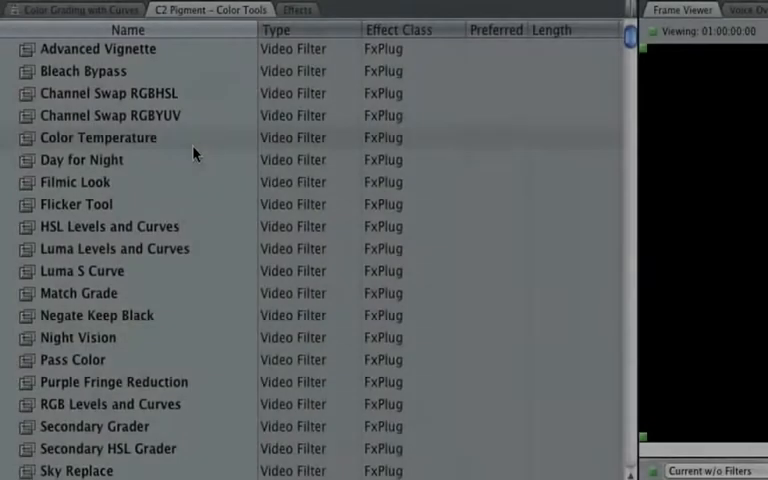
- Select RGB Levels and Curves from the C2 Pigment – Color Tools filter list
{"action": "scroll", "scroll_direction": "down", "scroll_amount": 3}
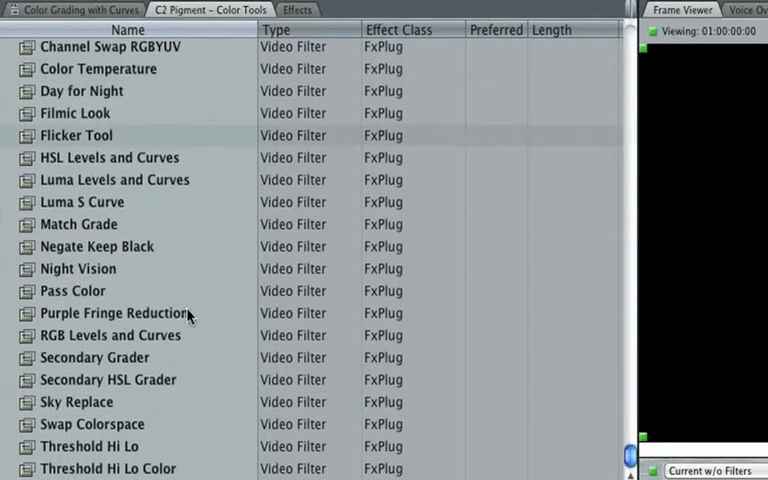
{"action": "left_click", "coordinate": [110, 335]}
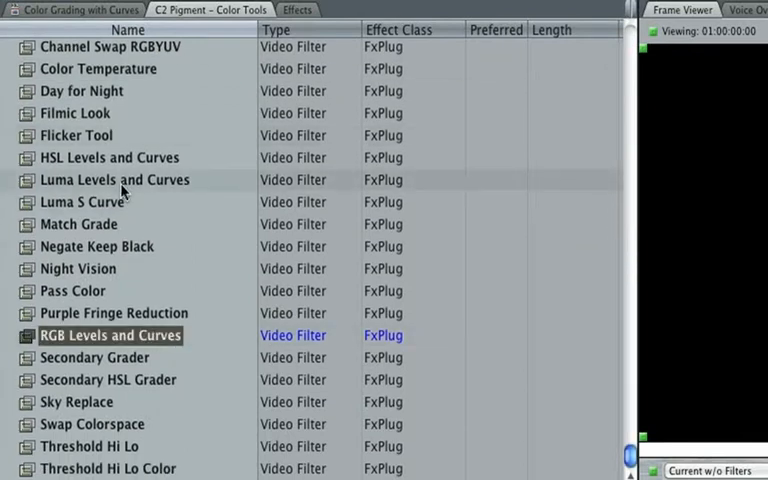
{"action": "left_click", "coordinate": [82, 201]}
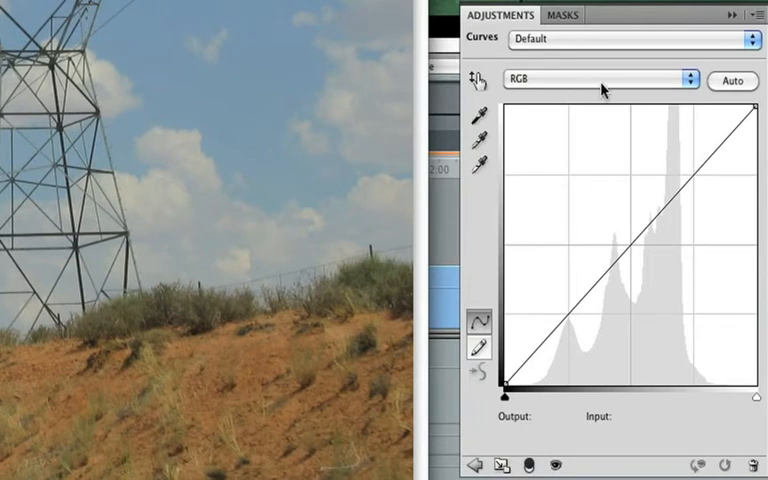
- Add a midtone point to the RGB curve, raising then lowering it
{"action": "left_click", "coordinate": [600, 81]}
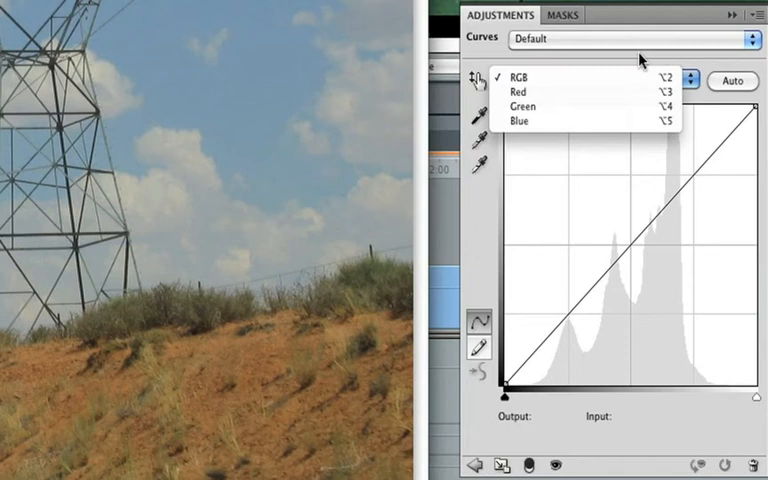
{"action": "left_click", "coordinate": [520, 77]}
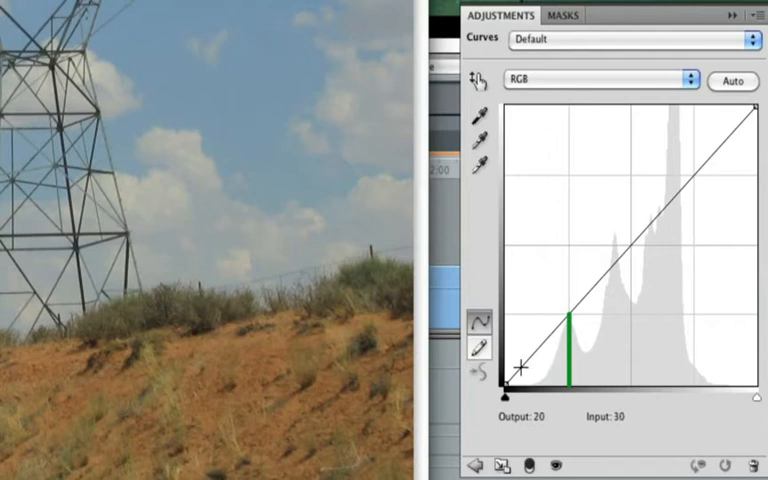
{"action": "left_click_drag", "start_coordinate": [563, 380], "coordinate": [518, 385]}
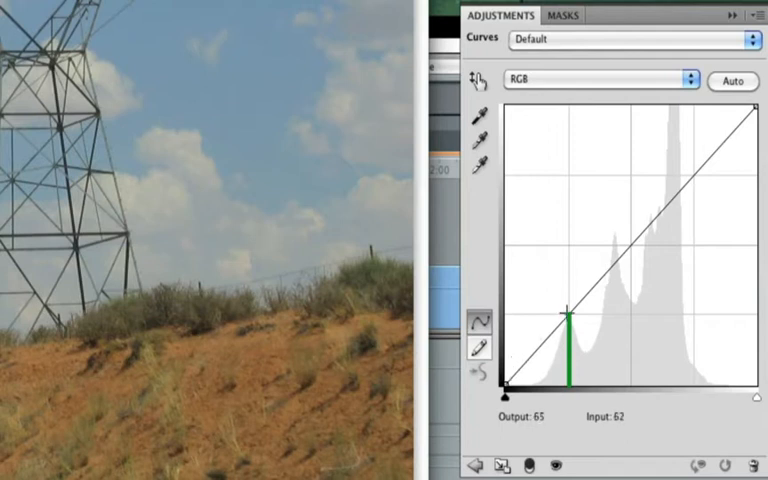
{"action": "left_click_drag", "start_coordinate": [568, 310], "coordinate": [512, 320]}
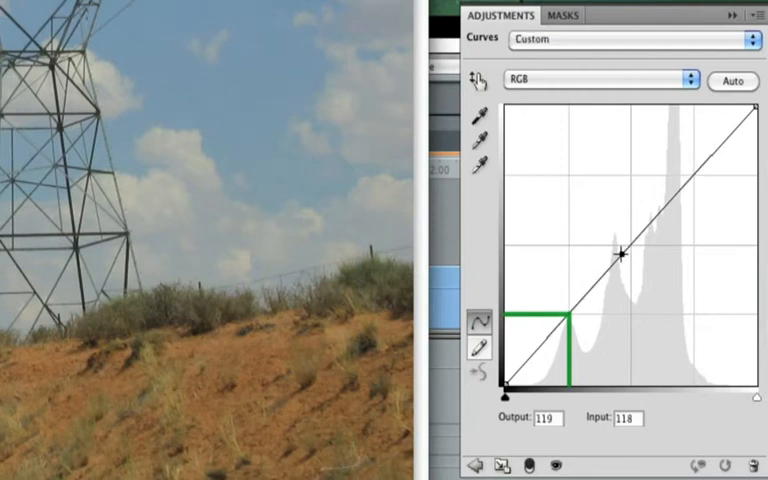
{"action": "left_click_drag", "start_coordinate": [620, 254], "coordinate": [615, 224]}
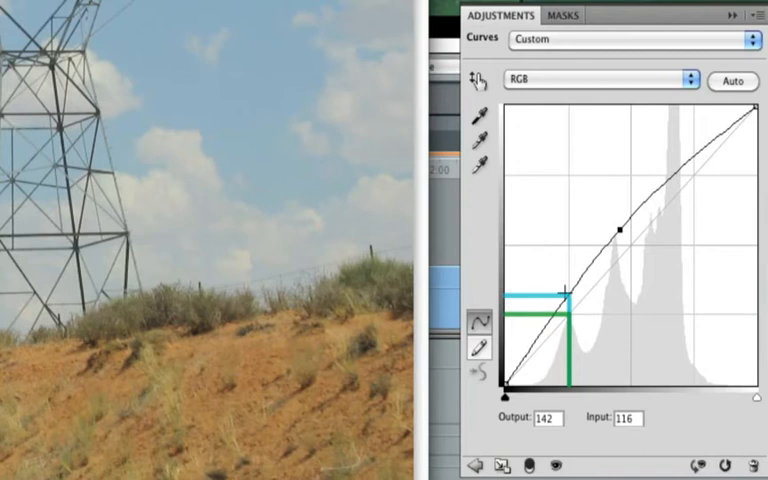
{"action": "mouse_move", "coordinate": [637, 286]}
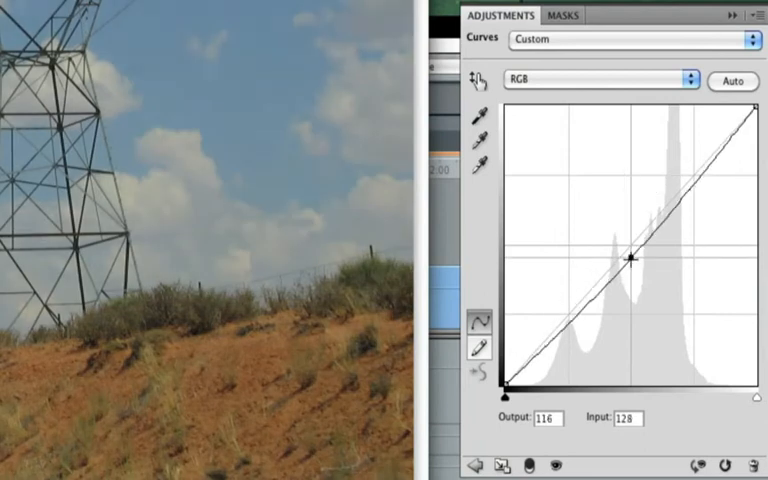
{"action": "left_click_drag", "start_coordinate": [633, 261], "coordinate": [637, 270]}
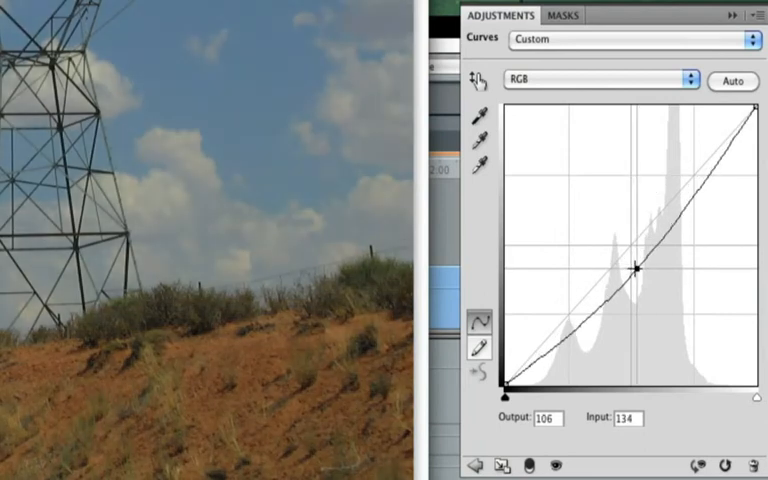
- Switch Curves to the Red channel and adjust its midpoint
{"action": "left_click", "coordinate": [597, 81]}
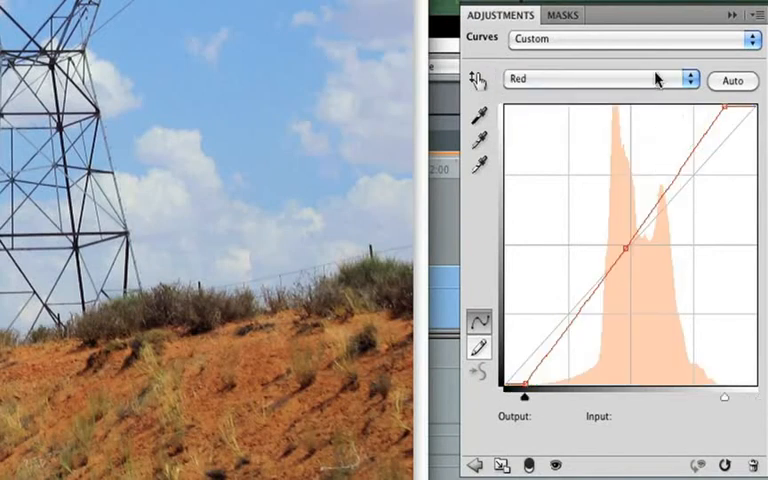
{"action": "left_click", "coordinate": [595, 81]}
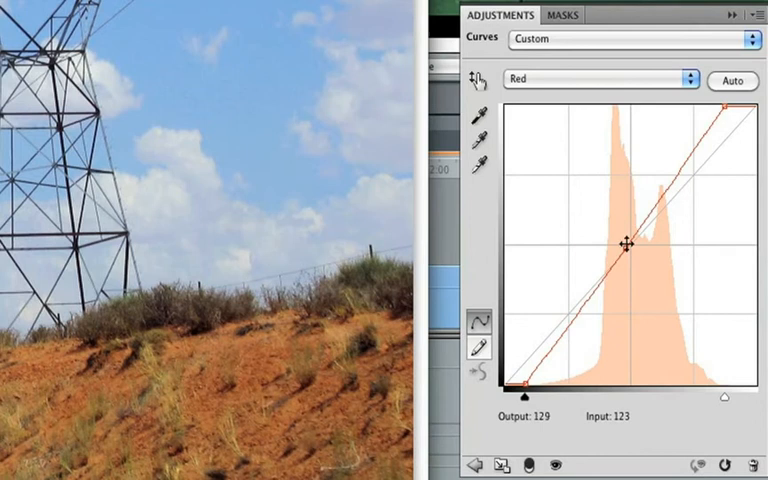
{"action": "left_click_drag", "start_coordinate": [640, 248], "coordinate": [632, 256]}
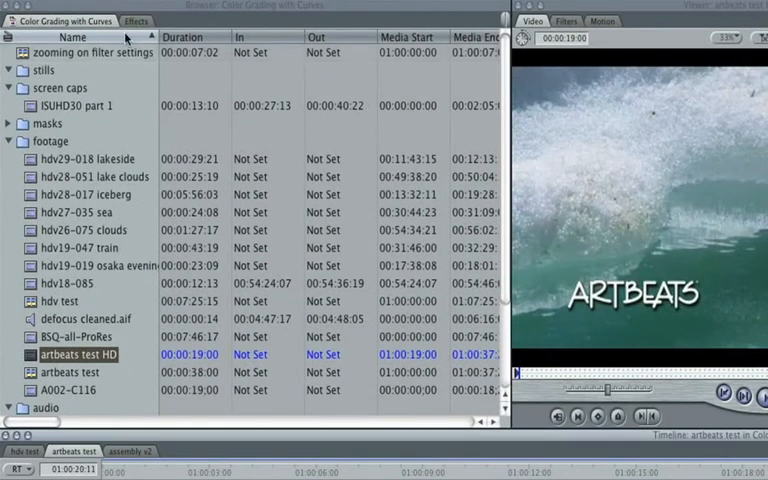
- Apply RGB Levels and Curves from Video Filters > C2 Pigment to the artbeats clip
{"action": "left_click", "coordinate": [136, 21]}
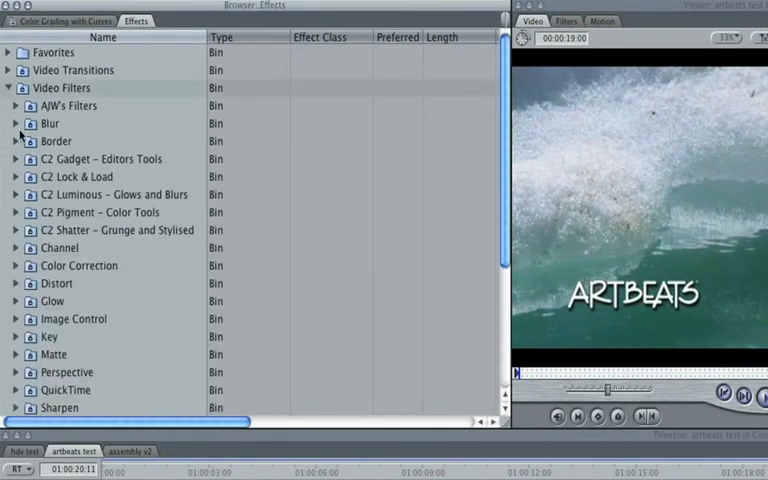
{"action": "scroll", "scroll_direction": "down", "scroll_amount": 3}
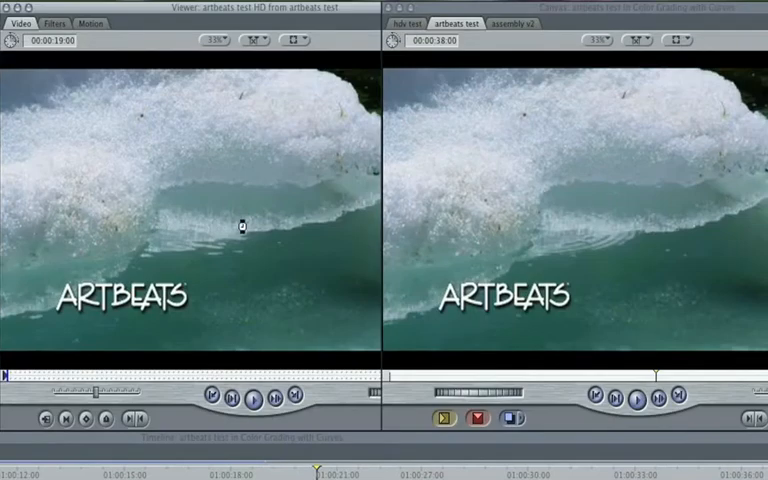
{"action": "left_click", "coordinate": [56, 23]}
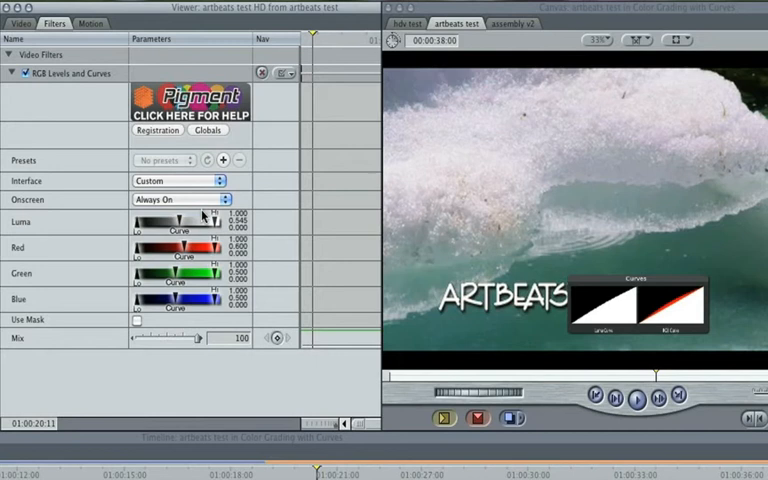
{"action": "mouse_move", "coordinate": [182, 249]}
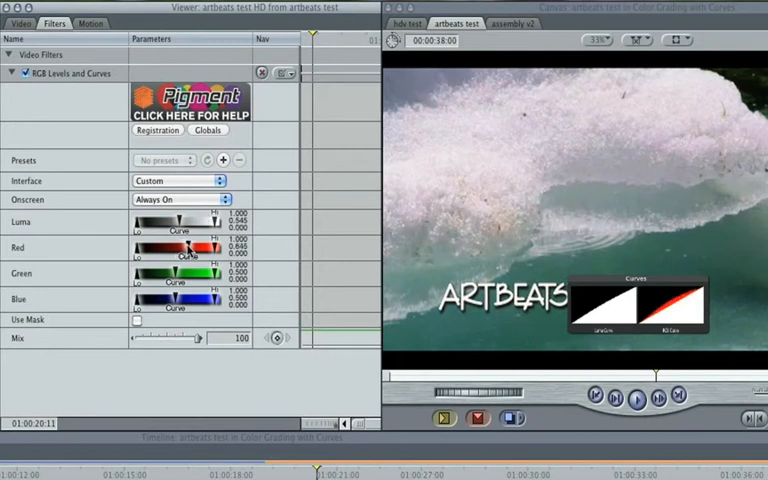
- Raise the Red curve's midtones to 0.627 and lower Blue highlights to 0.891
{"action": "left_click_drag", "start_coordinate": [183, 255], "coordinate": [183, 257]}
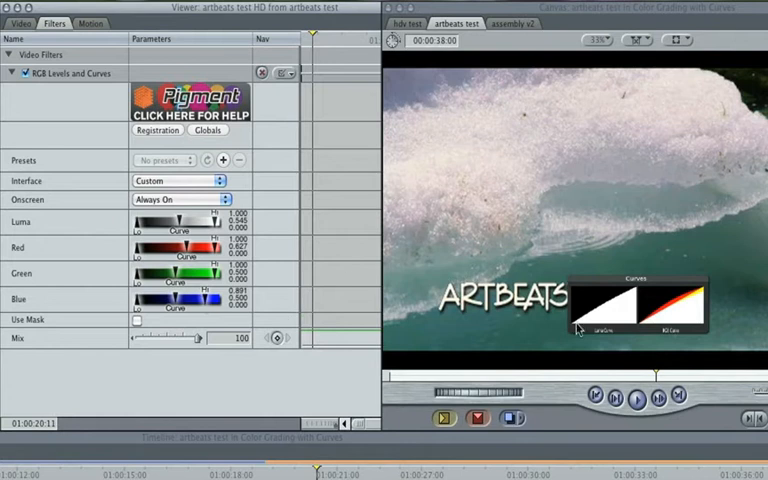
{"action": "mouse_move", "coordinate": [699, 319]}
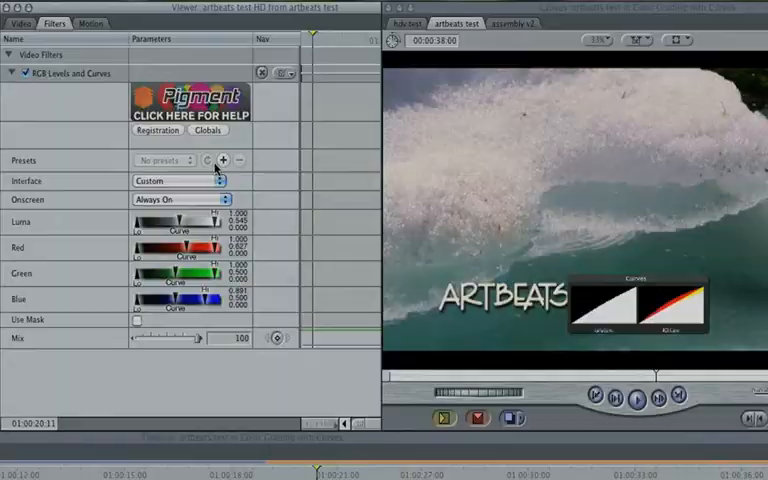
{"action": "left_click", "coordinate": [111, 11]}
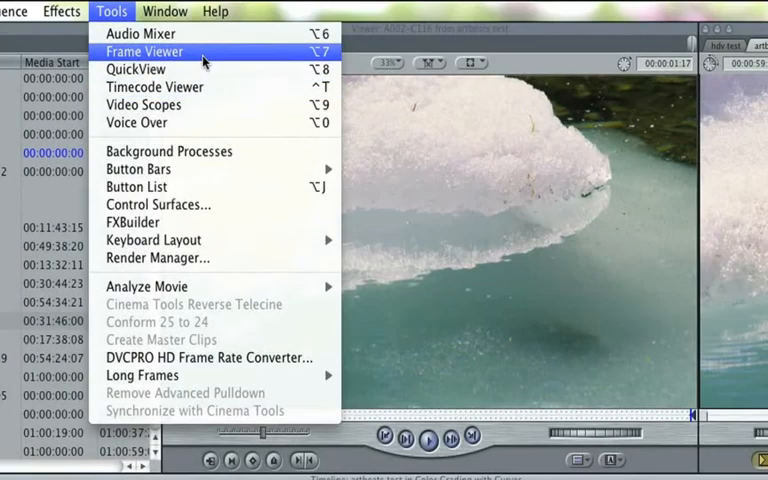
- Compare Current Frame vs Current w/o Filters in a smaller upper-left split region
{"action": "left_click", "coordinate": [143, 51]}
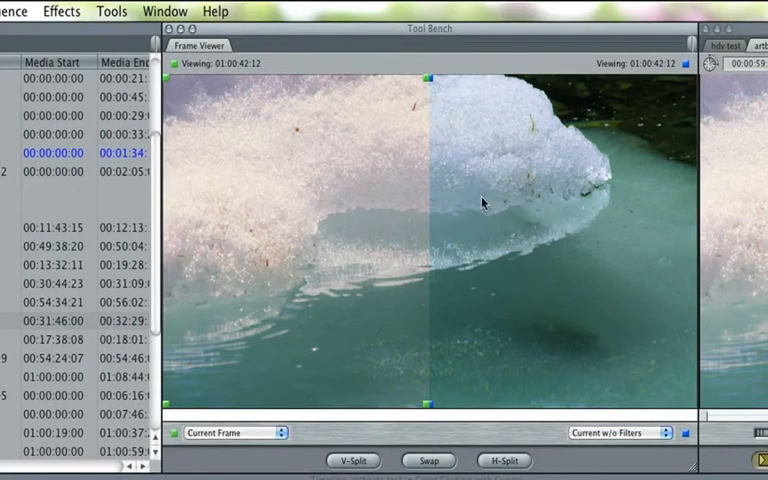
{"action": "mouse_move", "coordinate": [500, 445]}
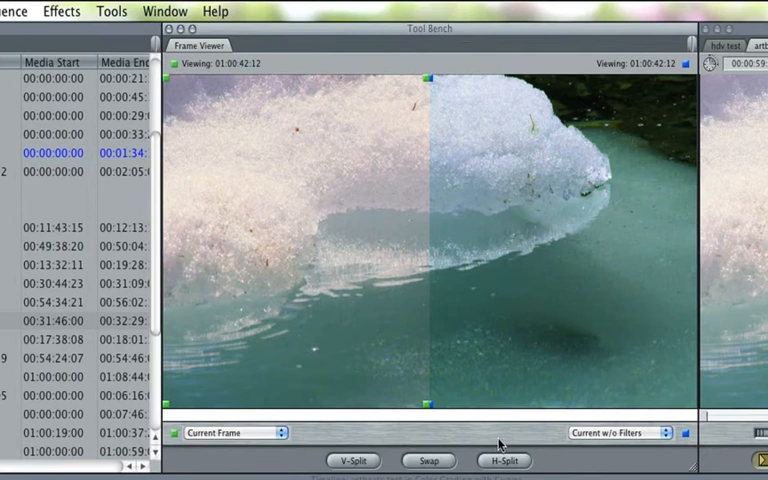
{"action": "left_click", "coordinate": [427, 461]}
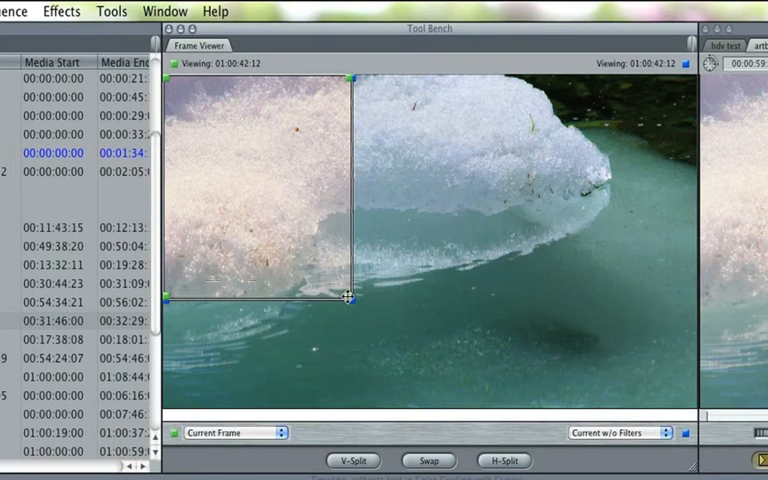
{"action": "left_click", "coordinate": [427, 461]}
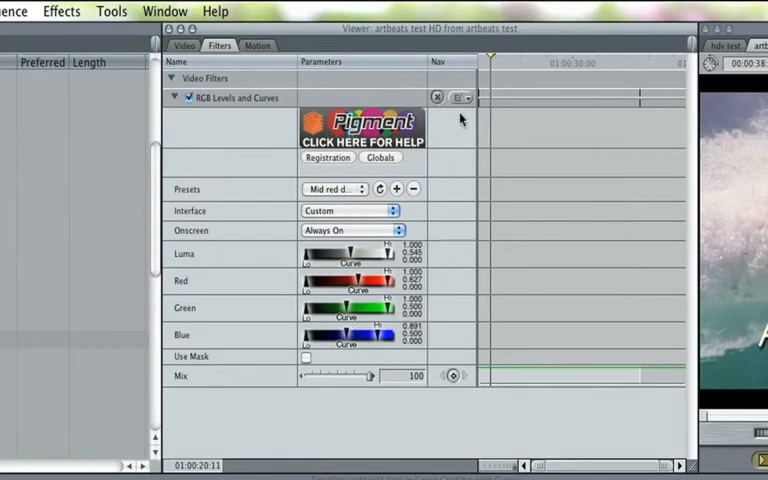
- Adjust the artbeats clip's RGB Levels and Curves preset and Red/Blue sliders
{"action": "left_click", "coordinate": [350, 210]}
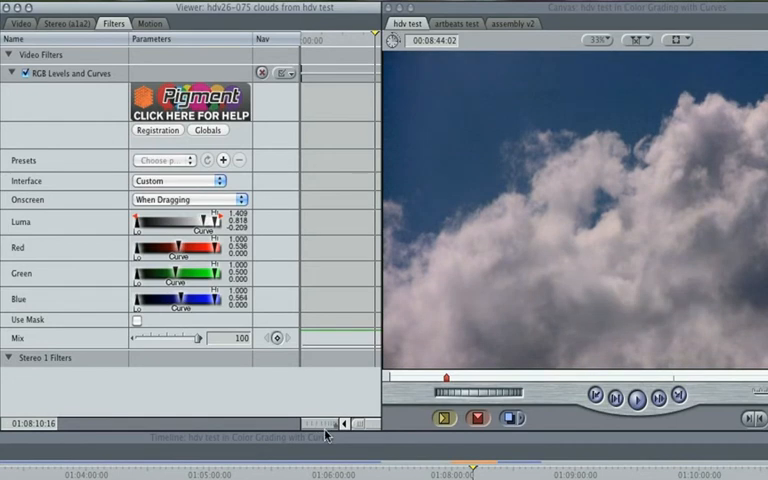
- Set the clouds clip's Luma levels to 1.409 highs, 0.818 mids, -0.209 lows
{"action": "left_click", "coordinate": [259, 5]}
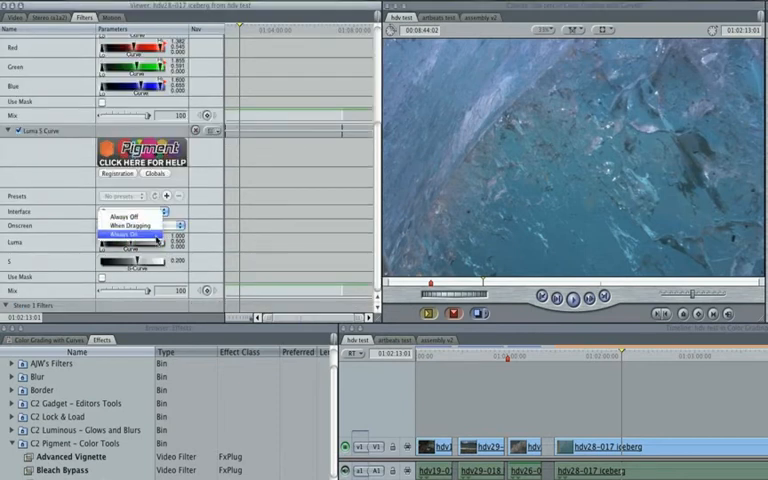
- Set the iceberg clip's Luma S Curve Onscreen to Always On
{"action": "left_click", "coordinate": [130, 234]}
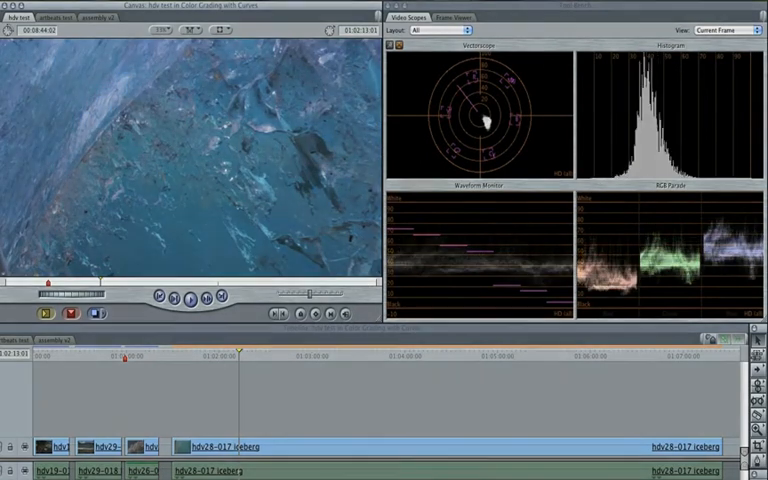
{"action": "left_click", "coordinate": [133, 11]}
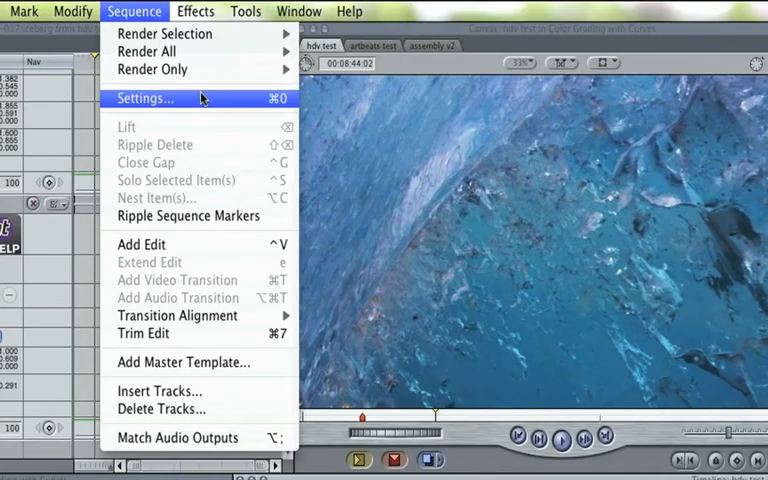
- Choose Render all YUV material in high-precision YUV under Sequence Settings' Video Processing
{"action": "left_click", "coordinate": [145, 98]}
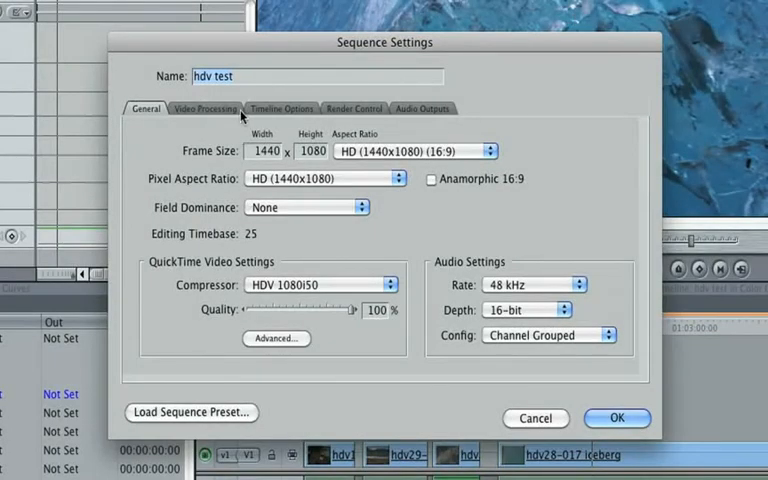
{"action": "left_click", "coordinate": [204, 108]}
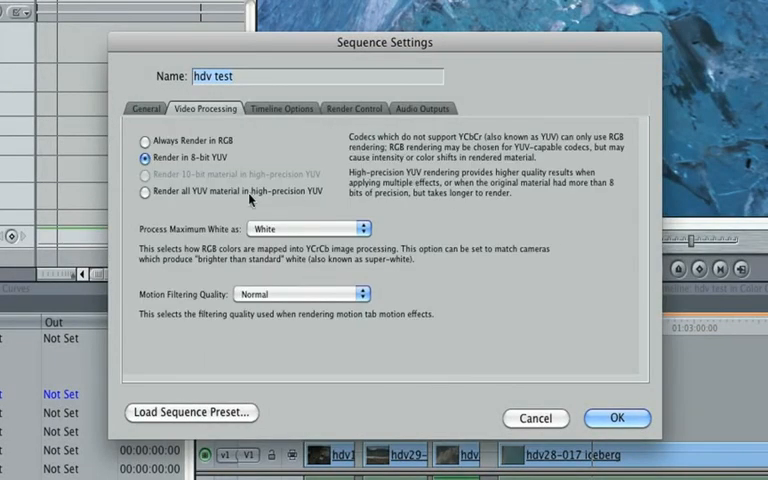
{"action": "left_click", "coordinate": [144, 191]}
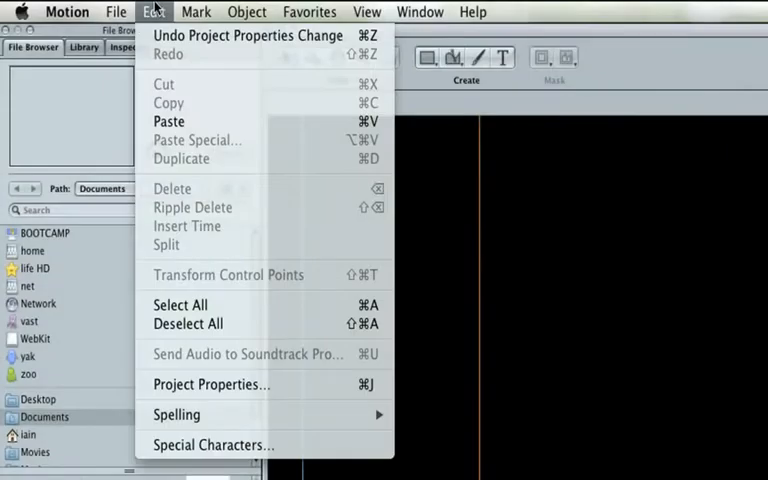
- Set Bit Depth to 16 Bit (Float) in Motion's Project Properties and confirm
{"action": "left_click", "coordinate": [211, 384]}
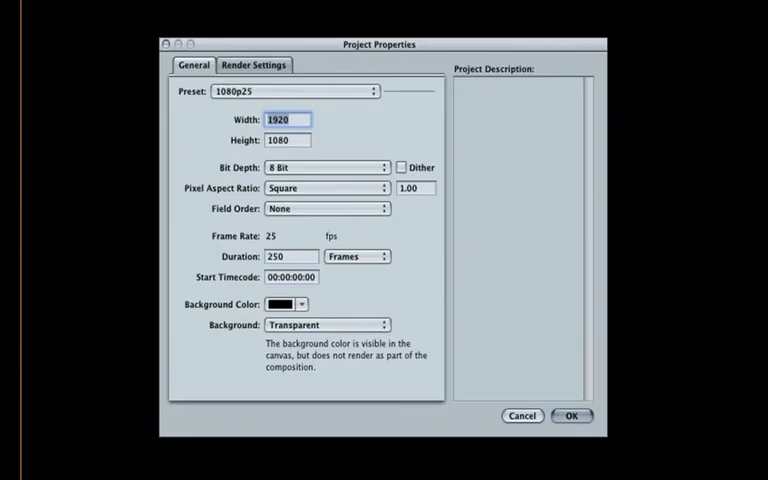
{"action": "left_click", "coordinate": [328, 167]}
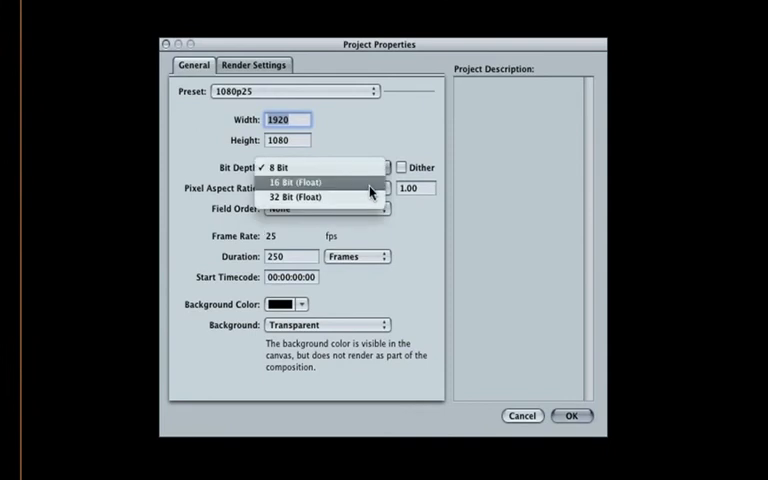
{"action": "left_click", "coordinate": [300, 182]}
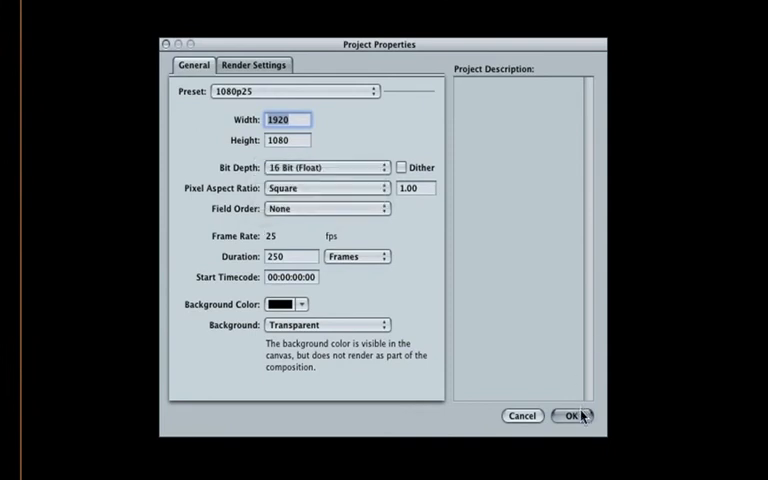
{"action": "left_click", "coordinate": [570, 416]}
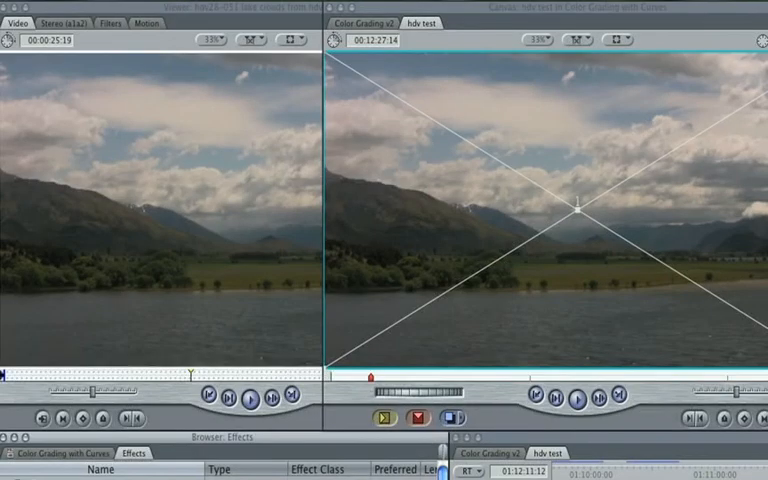
- Apply the Pigment Secondary Grader filter to the lake clouds clip
{"action": "left_click", "coordinate": [110, 23]}
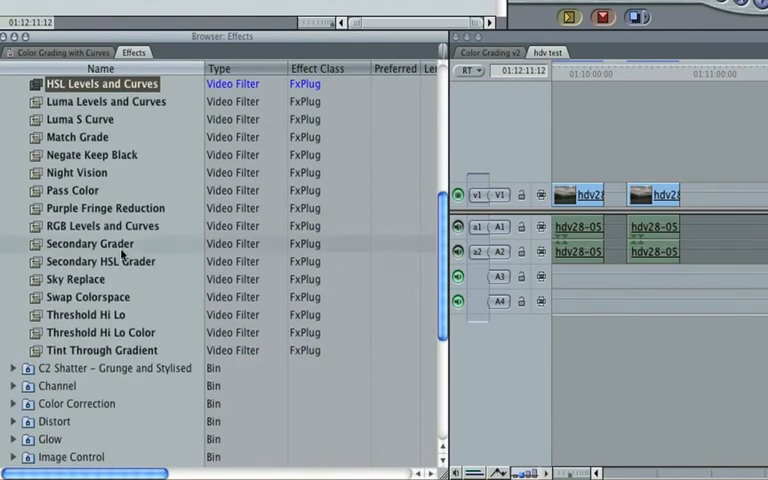
{"action": "left_click", "coordinate": [90, 243]}
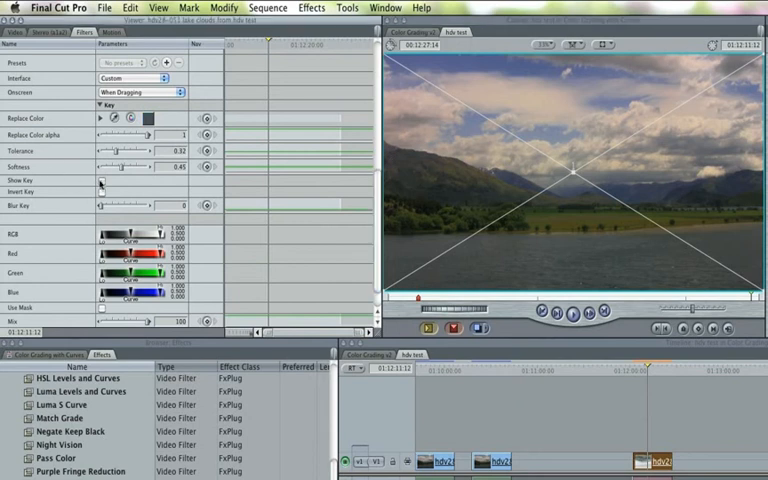
- Turn on Show Key and Invert Key to view the sky/land matte
{"action": "left_click", "coordinate": [102, 180]}
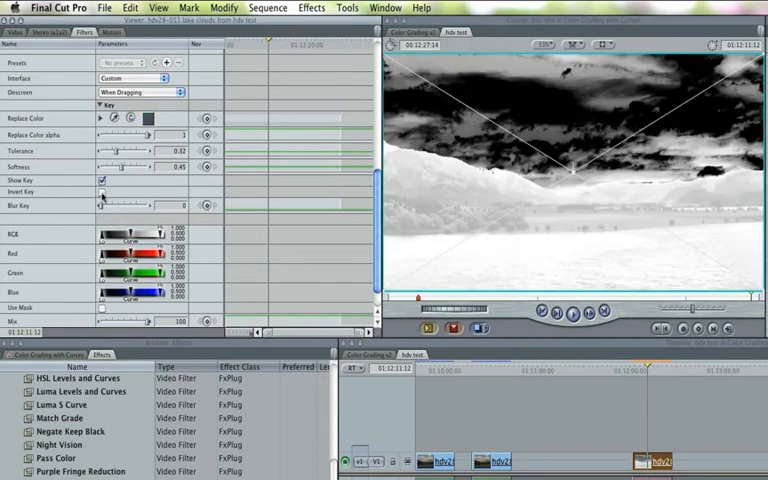
{"action": "left_click", "coordinate": [101, 192]}
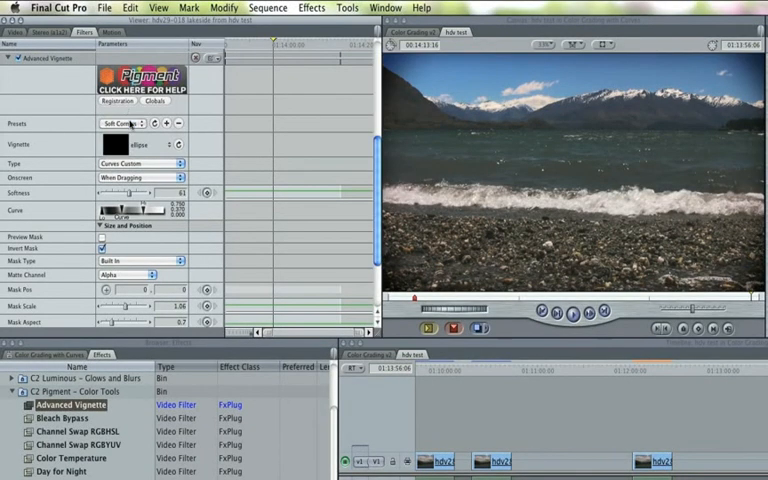
- Choose a different Advanced Vignette preset and scroll through its parameters
{"action": "left_click", "coordinate": [123, 123]}
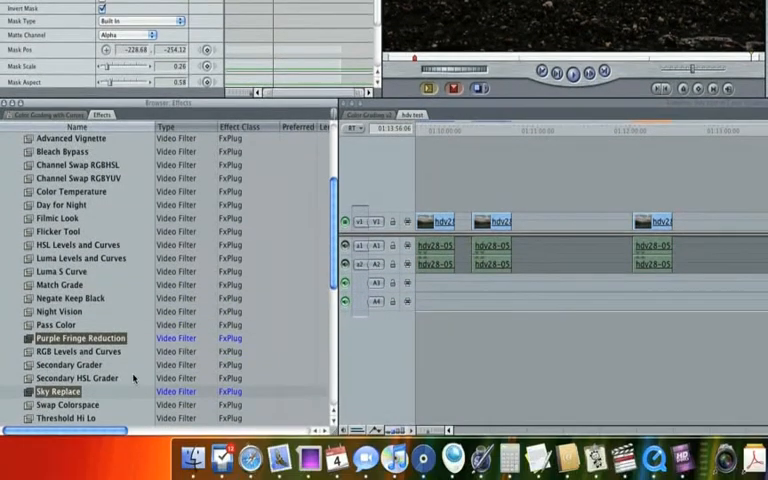
{"action": "scroll", "scroll_direction": "down", "scroll_amount": 3}
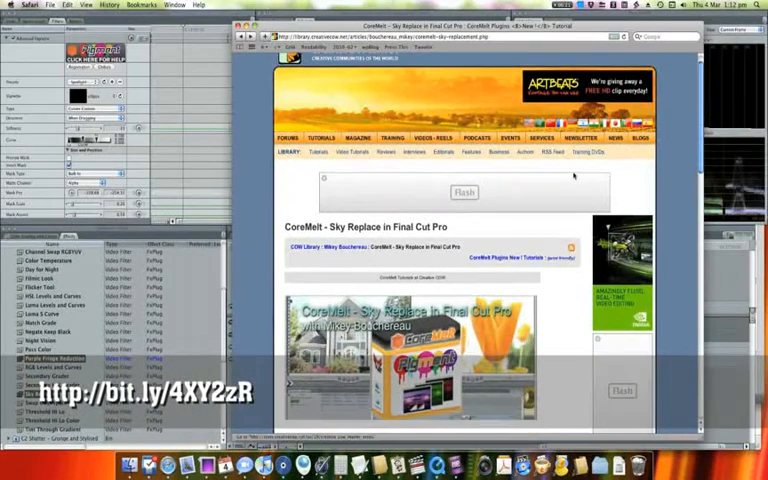
{"action": "scroll", "scroll_direction": "down", "scroll_amount": 3}
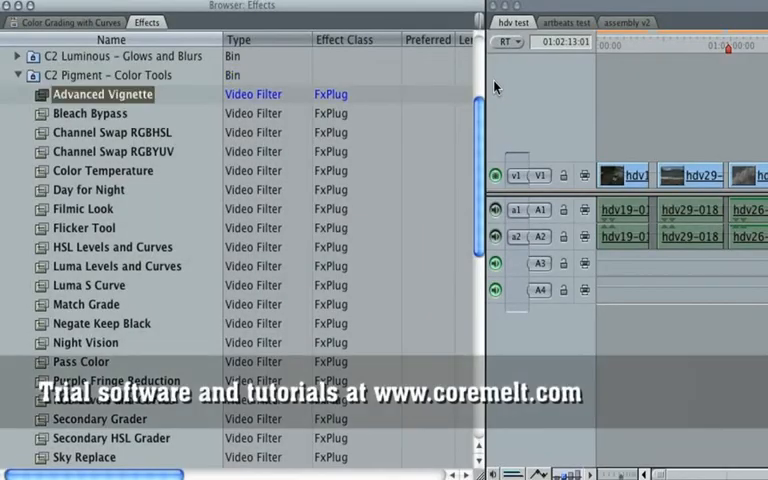
{"action": "left_click", "coordinate": [101, 170]}
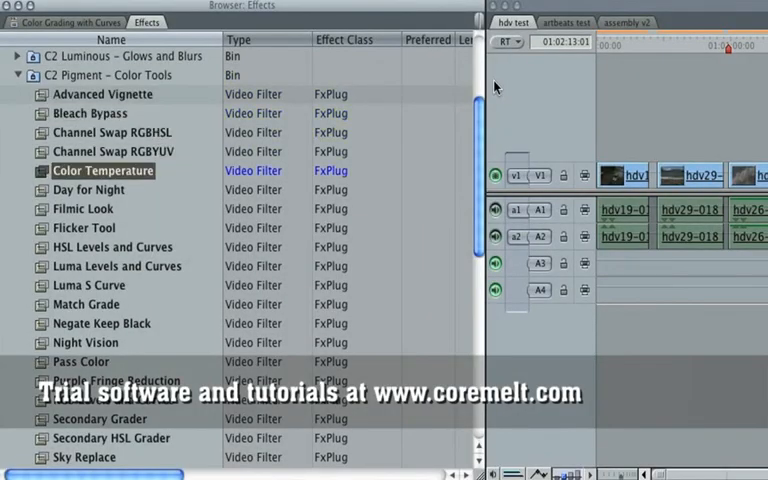